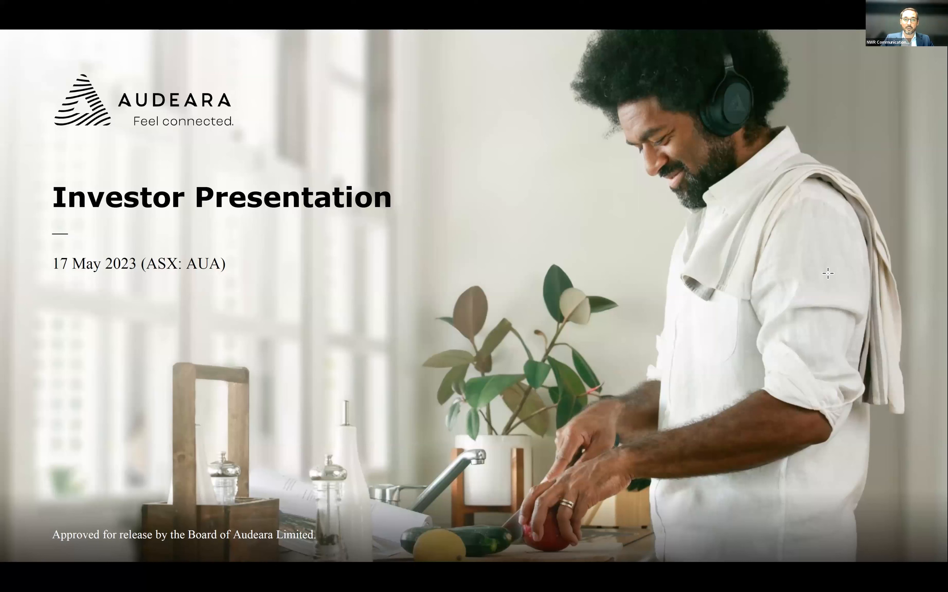
mouse_move(736, 244)
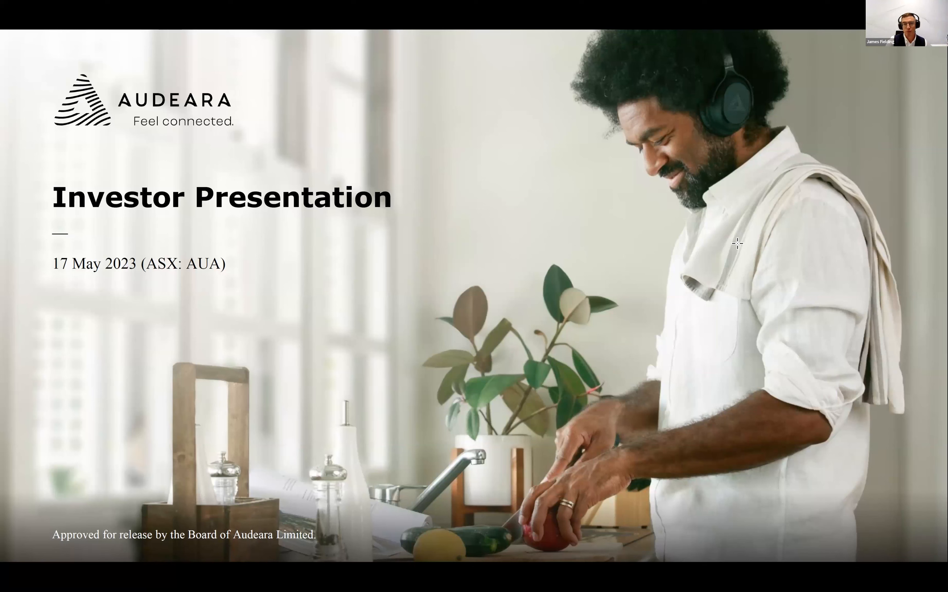
mouse_move(715, 223)
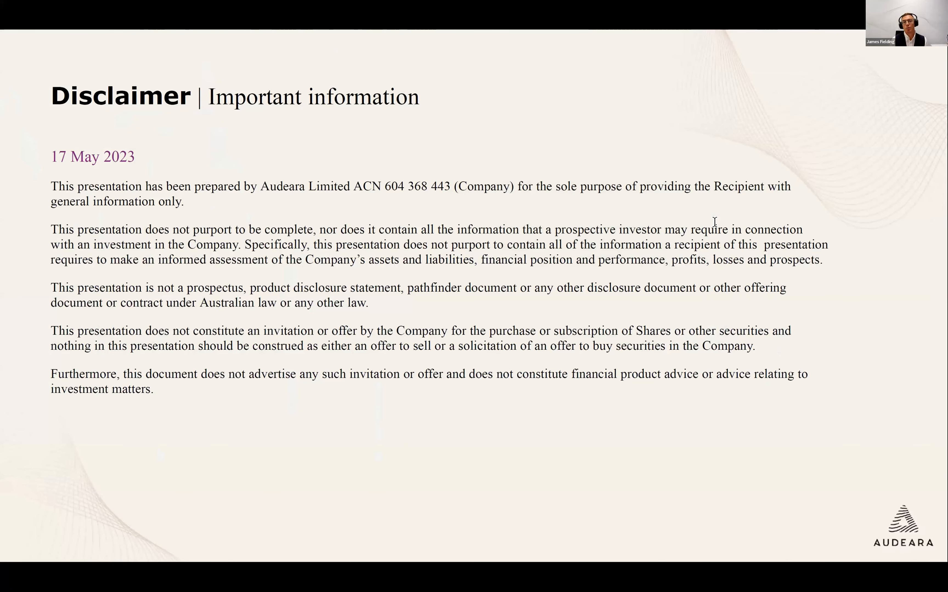
Advance the shared Audeara deck from the title slide to the Disclaimer slide
key("Right")
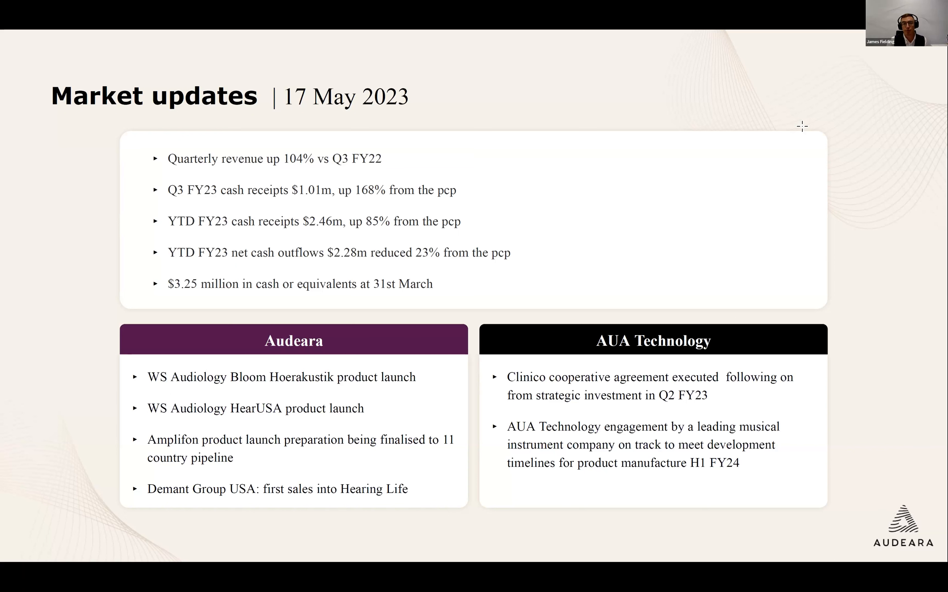
mouse_move(743, 133)
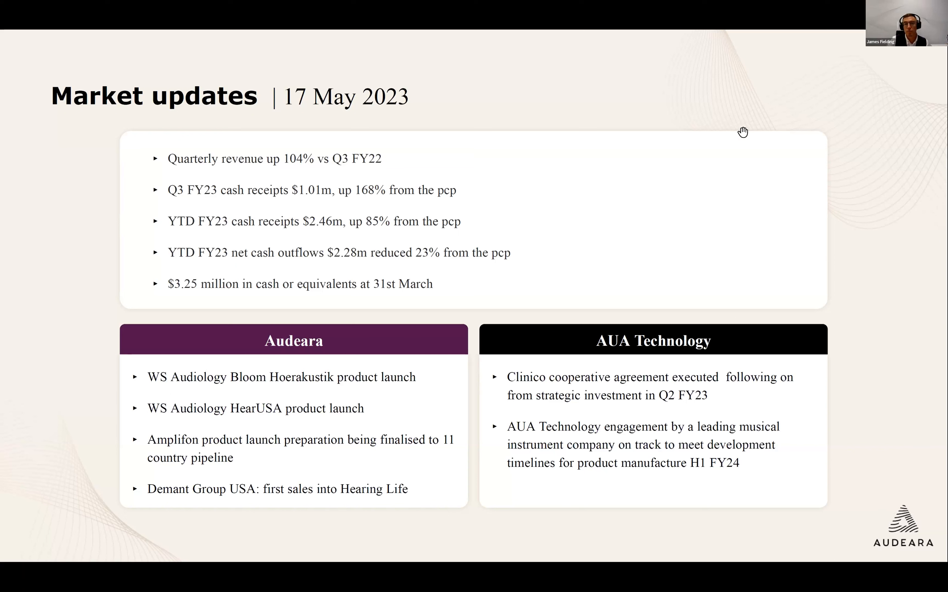
mouse_move(811, 87)
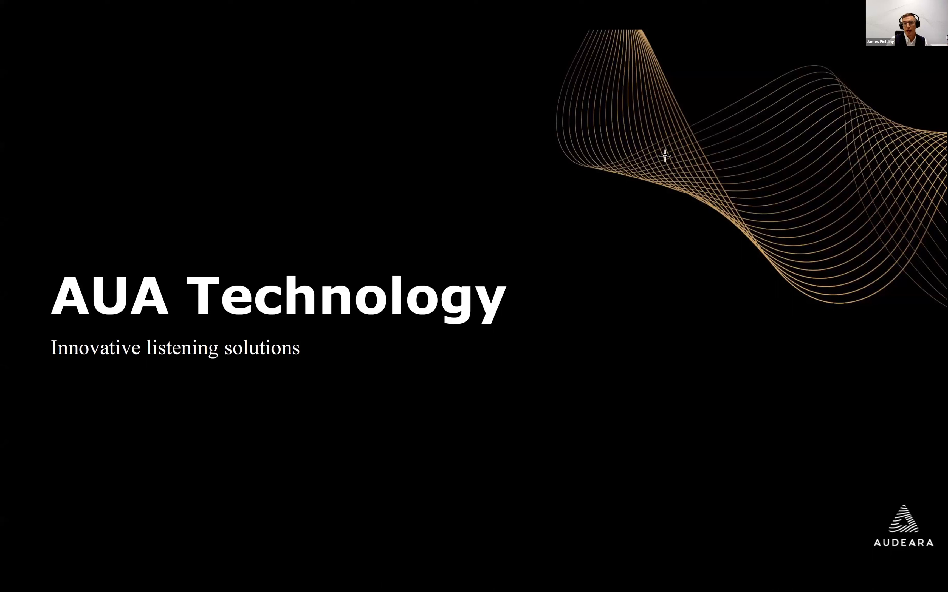
mouse_move(640, 221)
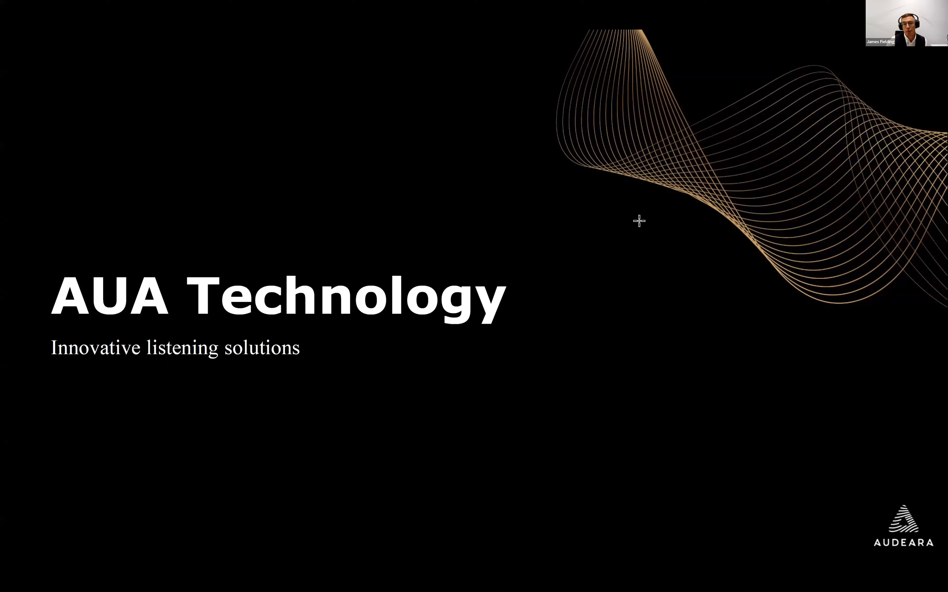
mouse_move(648, 221)
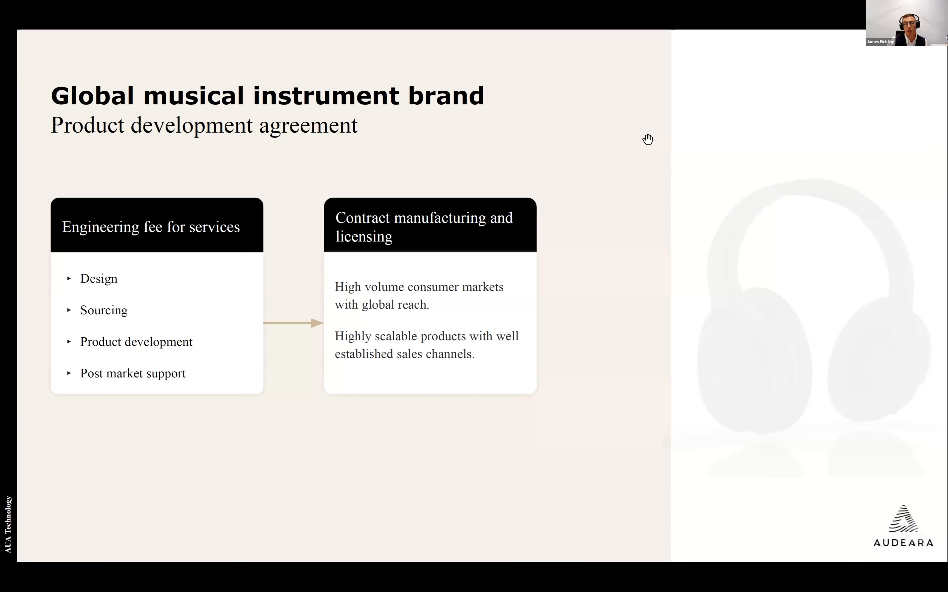
mouse_move(617, 109)
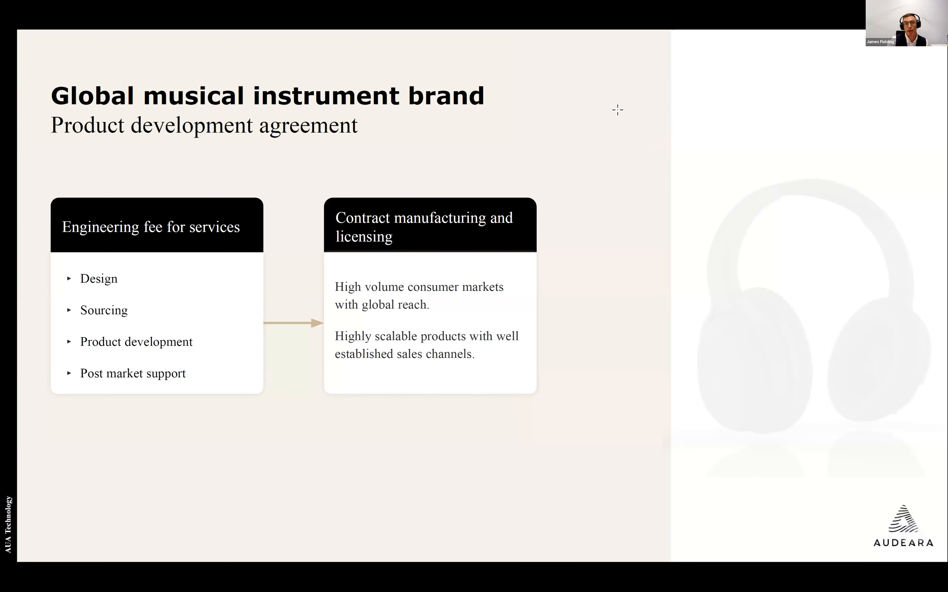
Advance the deck to the Clinico Inc. cooperative agreement slide
key("Right")
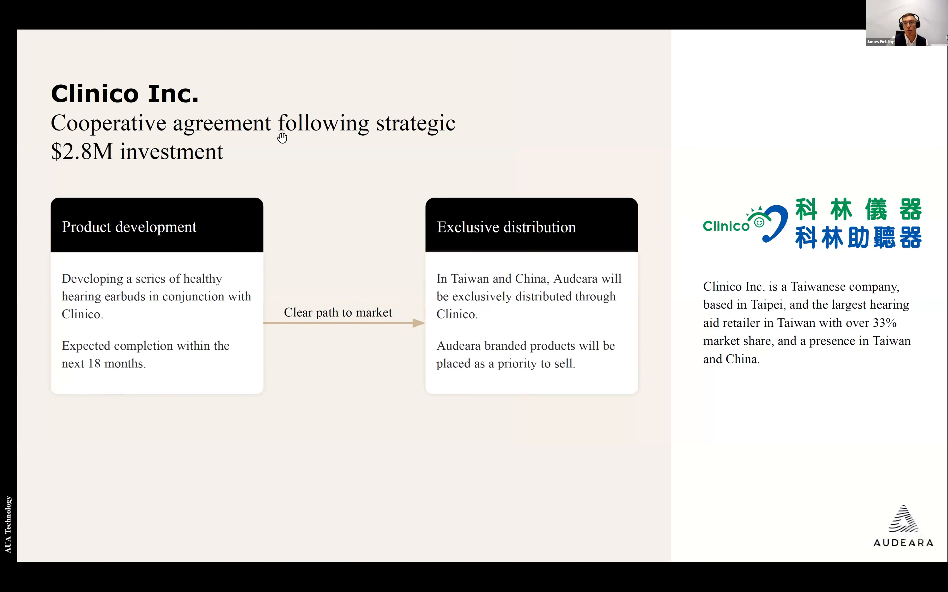
mouse_move(661, 154)
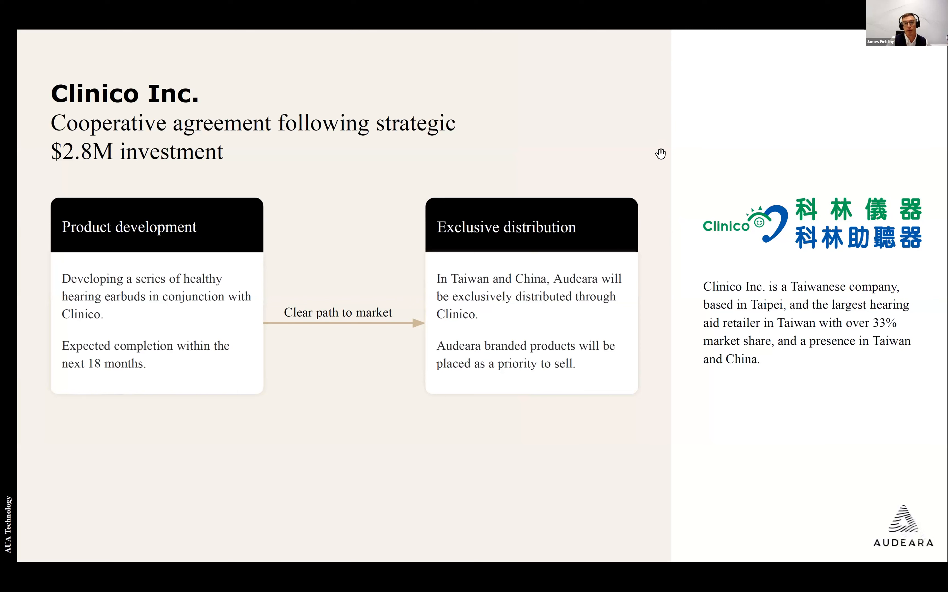